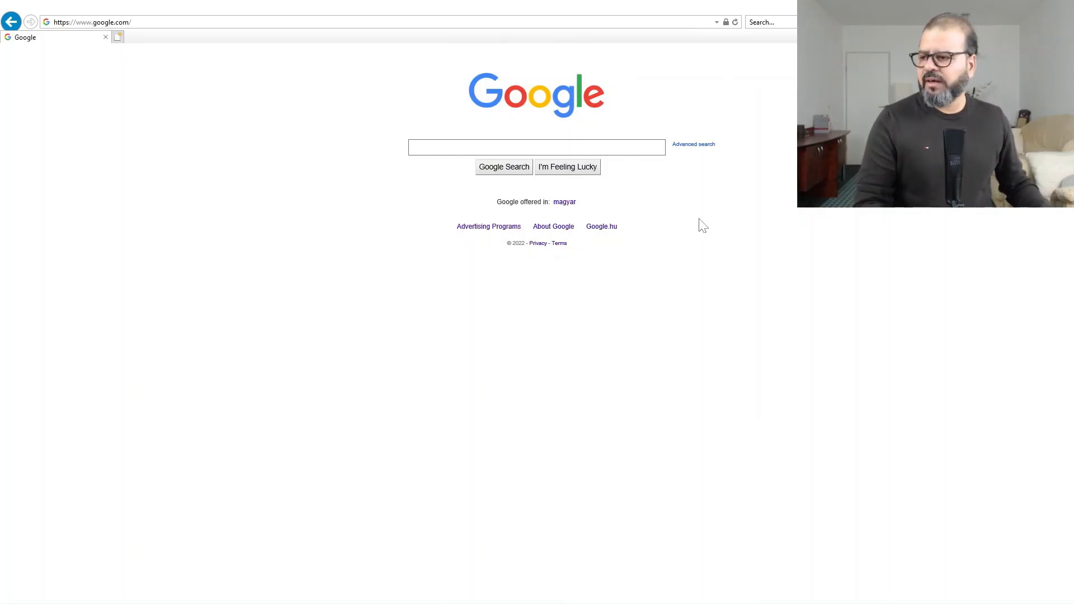
- Search Google for "flight status tracker" and accept the cookie consent
{"action": "left_click", "coordinate": [536, 148]}
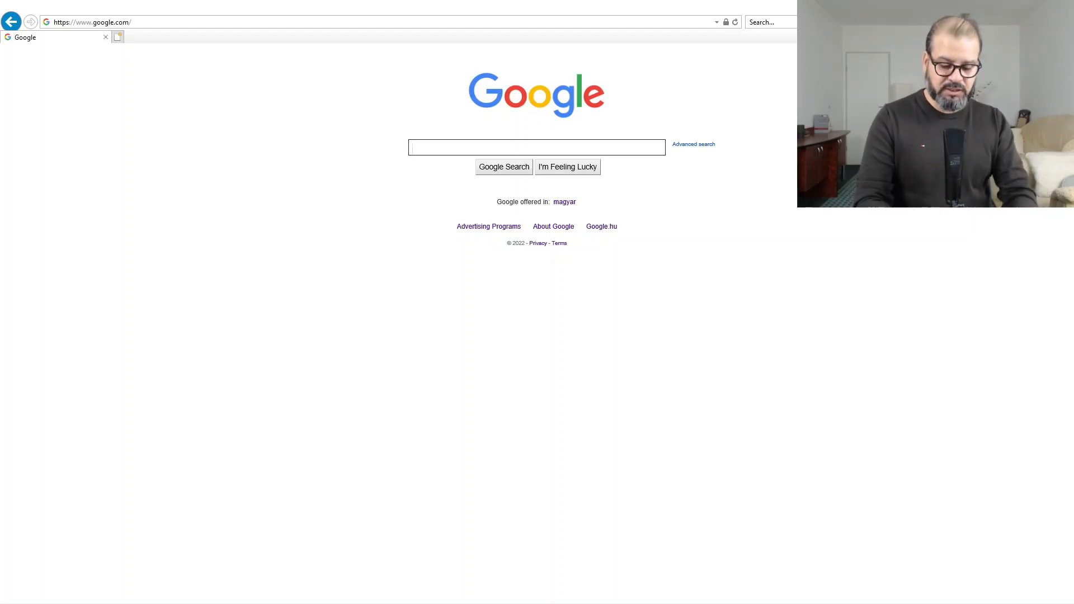
{"action": "type", "text": "flig"}
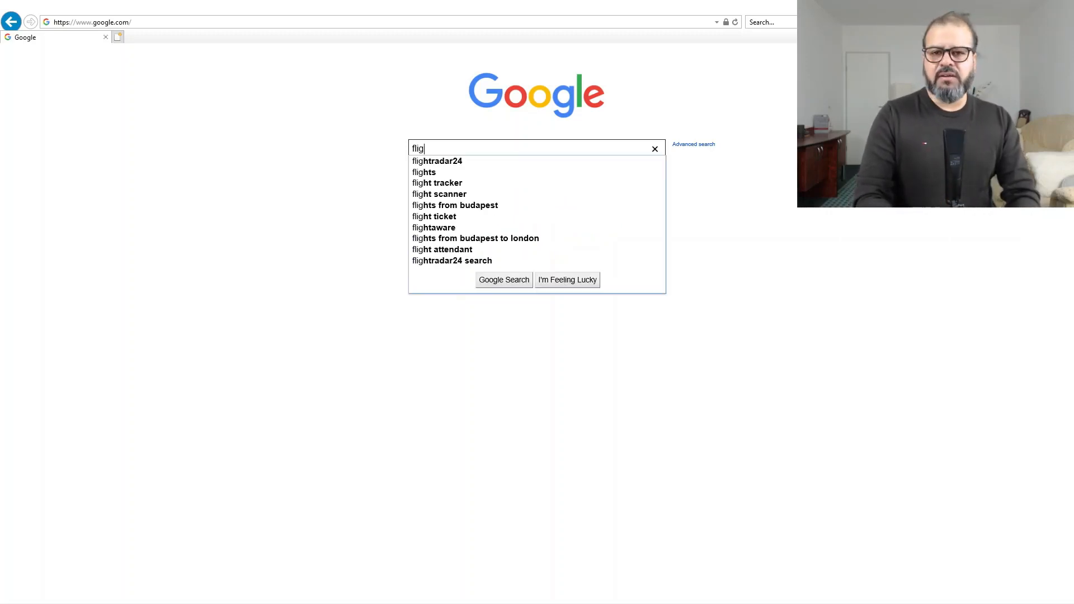
{"action": "type", "text": "flight status"}
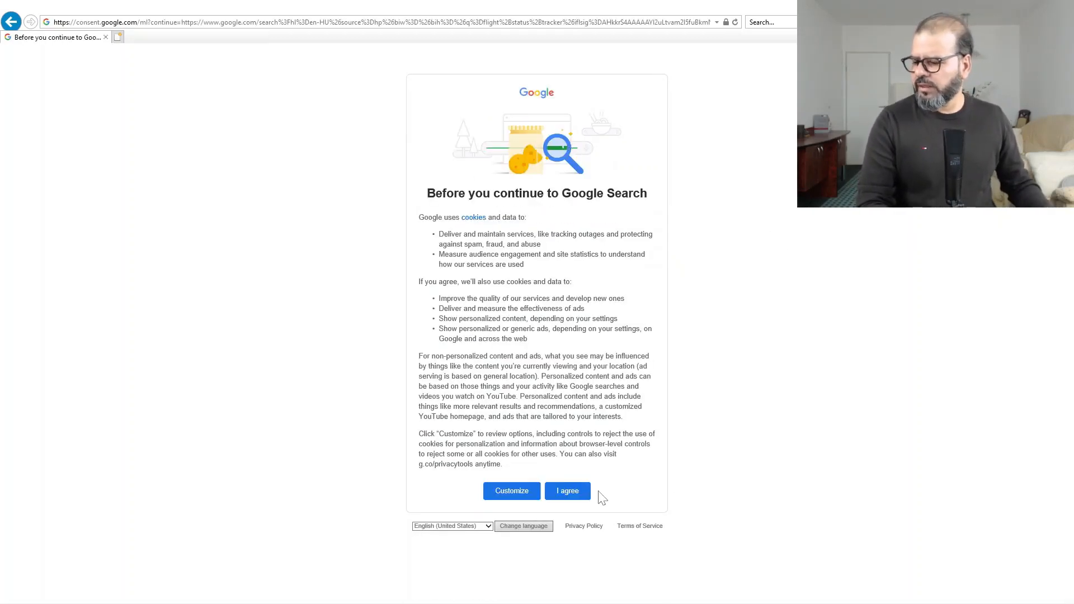
{"action": "left_click", "coordinate": [567, 491]}
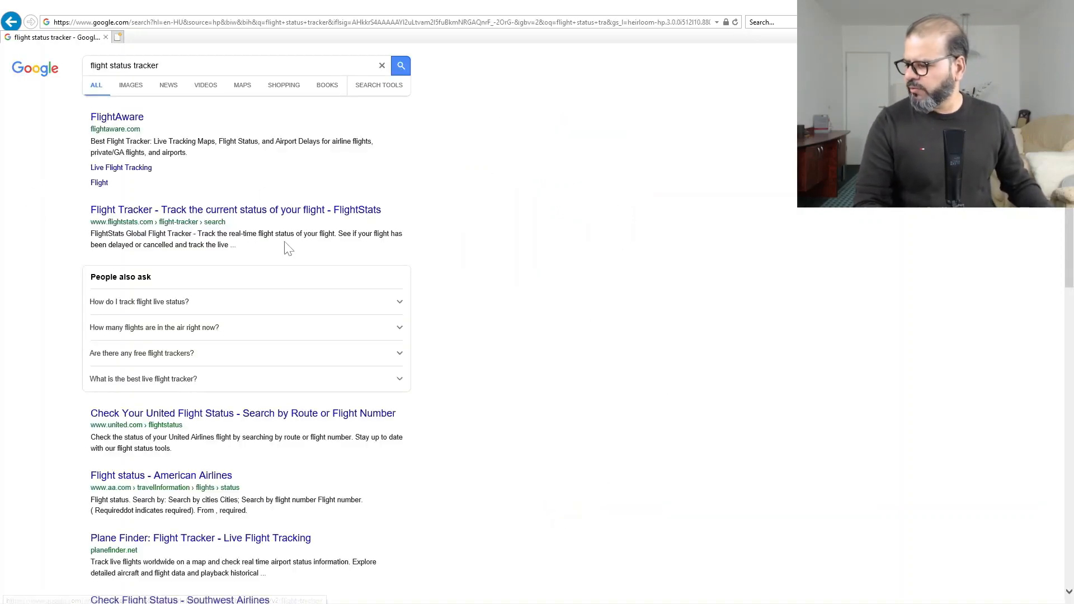
- Scroll through the results listing FlightAware, FlightStats and airline status pages
{"action": "scroll", "scroll_direction": "down", "scroll_amount": 3}
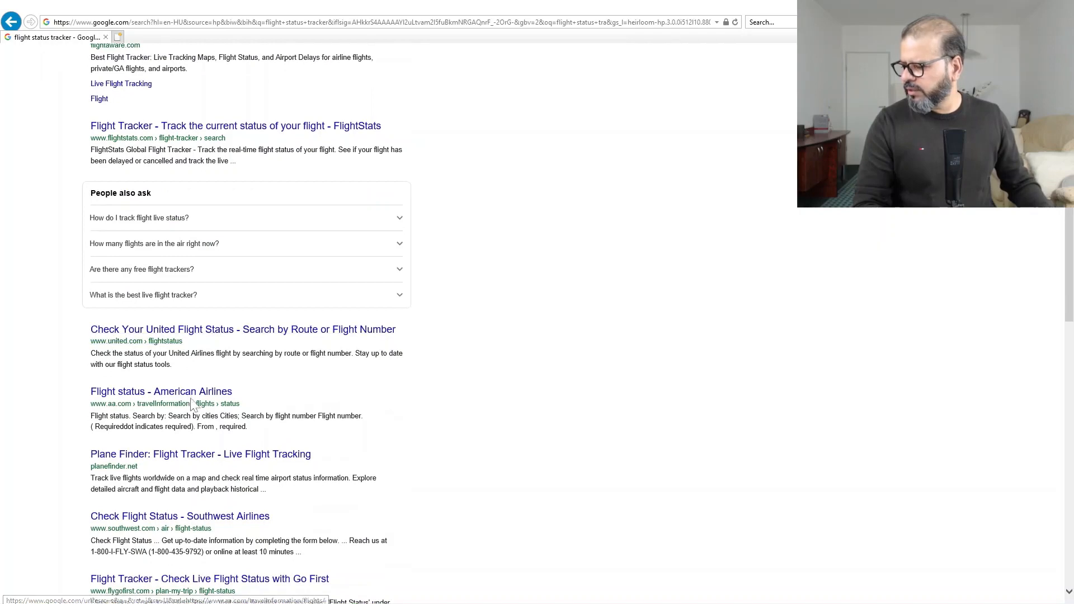
{"action": "scroll", "scroll_direction": "down", "scroll_amount": 3}
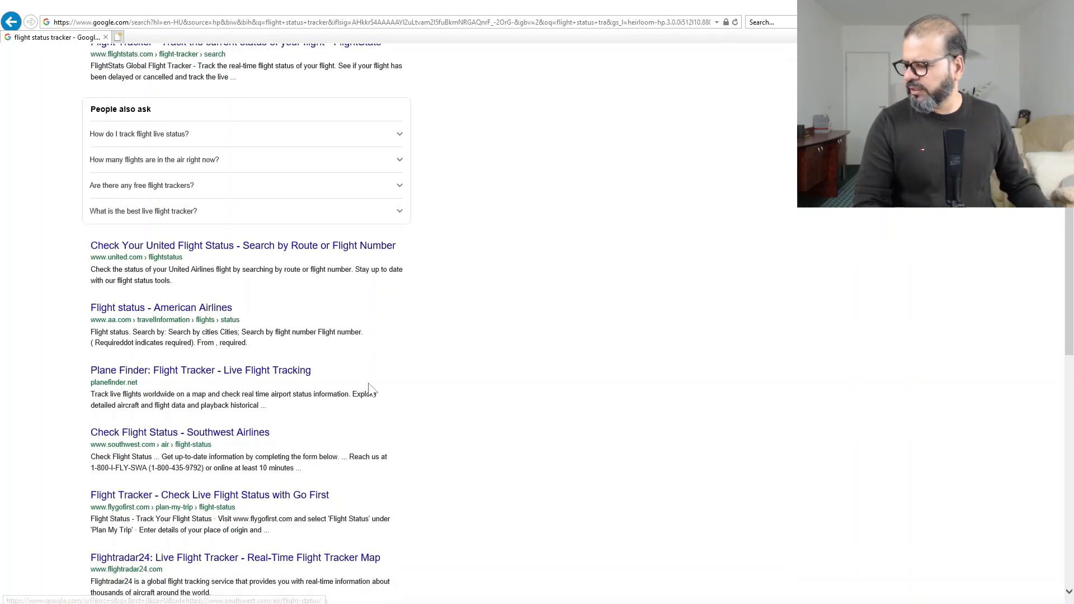
{"action": "scroll", "scroll_direction": "down", "scroll_amount": 3}
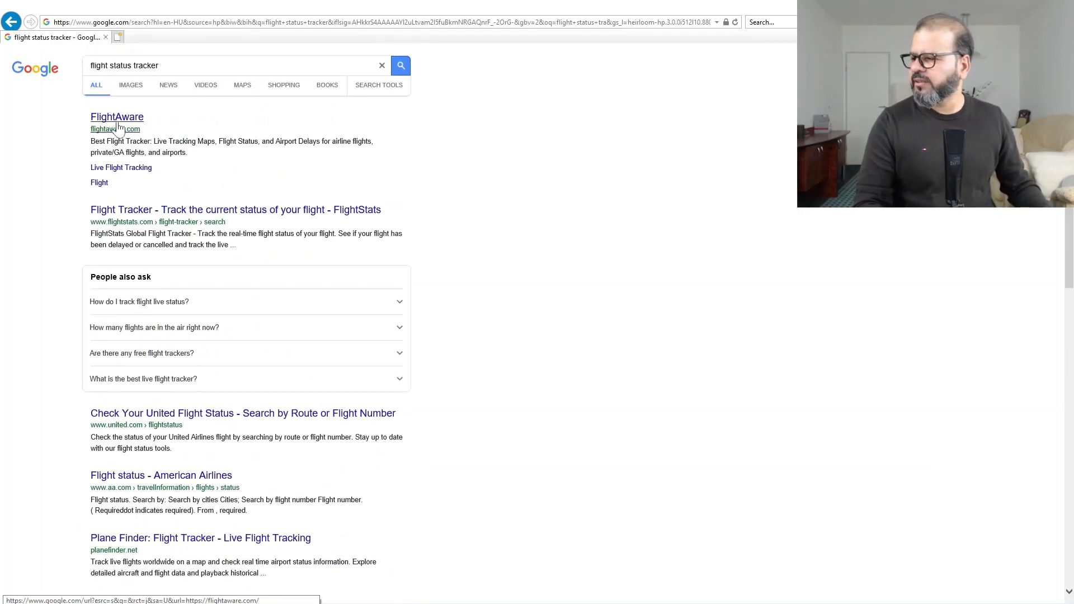
- On FlightAware, search "bu" and go to Budapest airport LHBP's page
{"action": "left_click", "coordinate": [116, 117]}
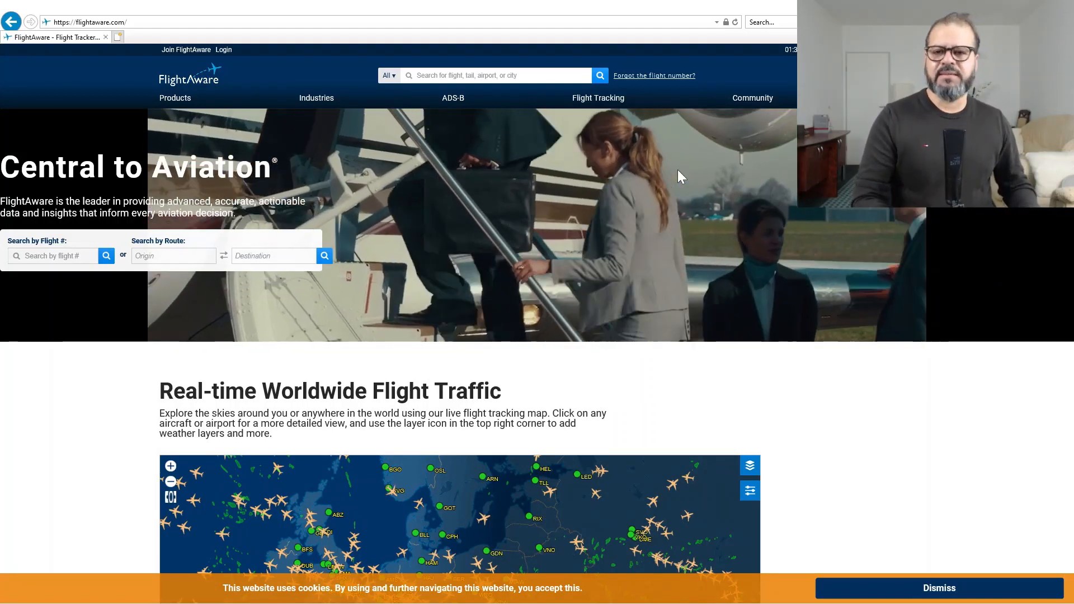
{"action": "left_click", "coordinate": [501, 76]}
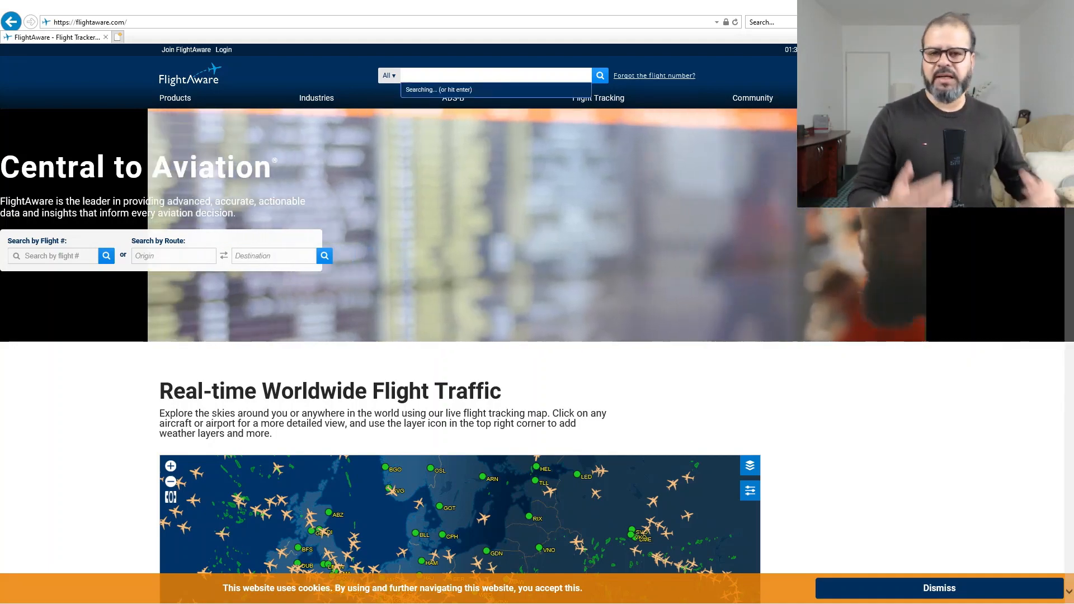
{"action": "type", "text": "bu"}
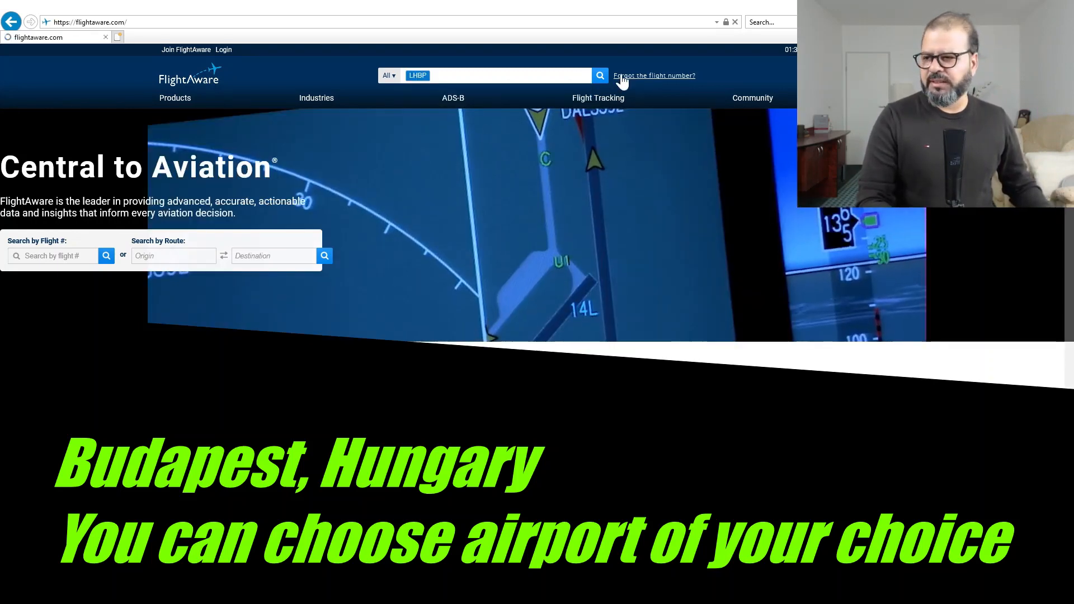
{"action": "left_click", "coordinate": [599, 77]}
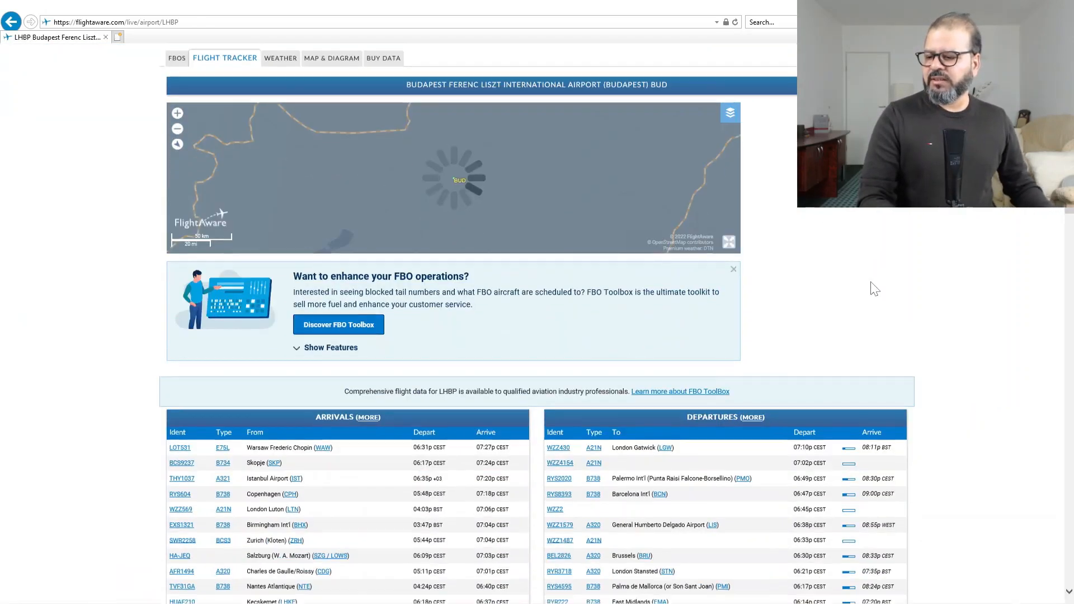
- Scroll to the LHBP Arrivals and Departures tables, then switch to Excel
{"action": "scroll", "scroll_direction": "down", "scroll_amount": 3}
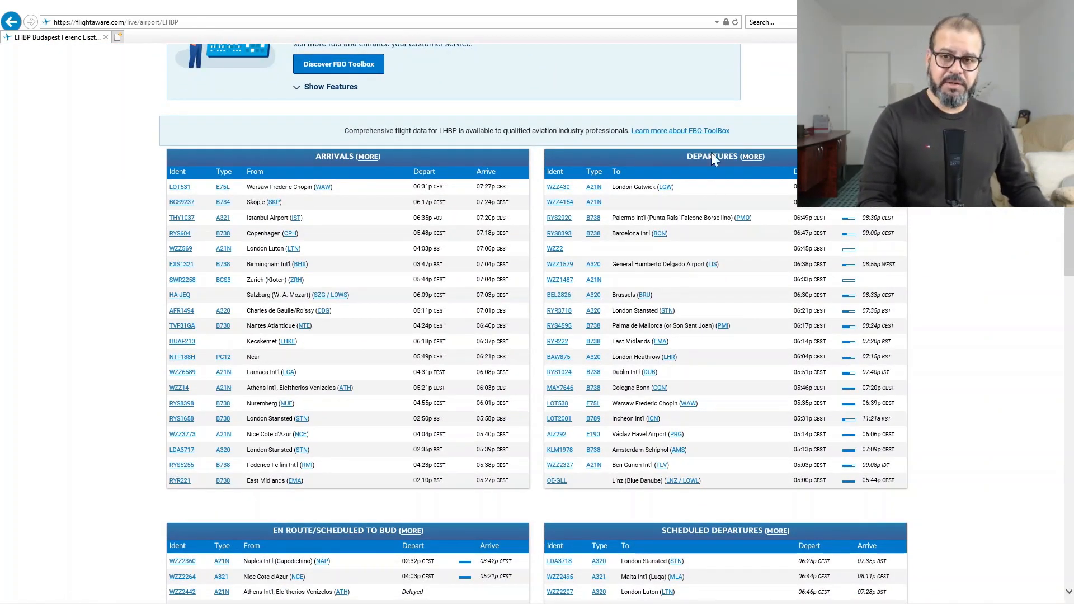
{"action": "left_click", "coordinate": [127, 21]}
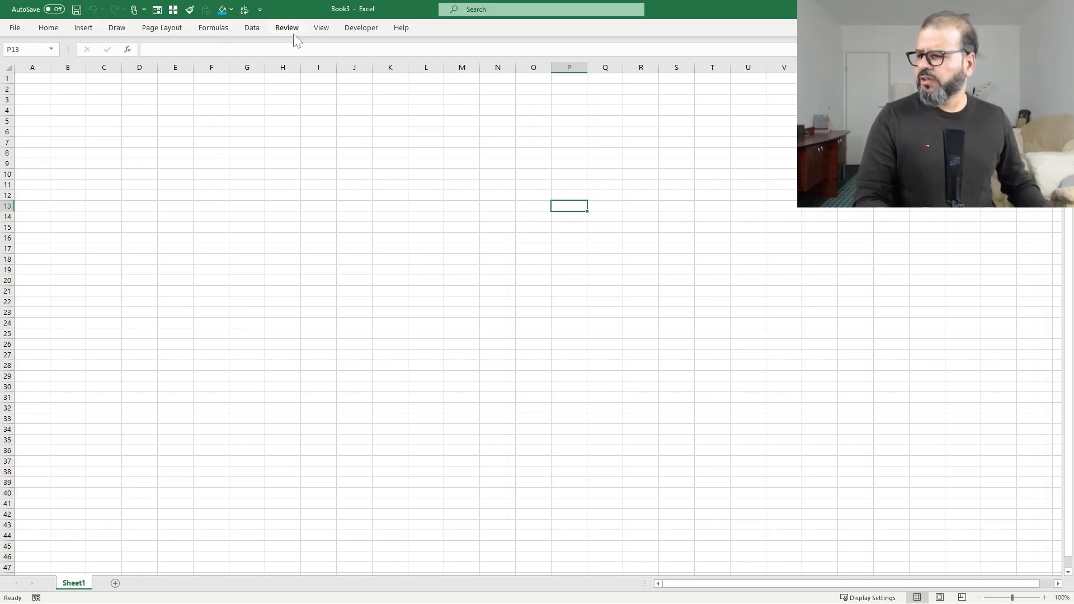
{"action": "left_click", "coordinate": [251, 27]}
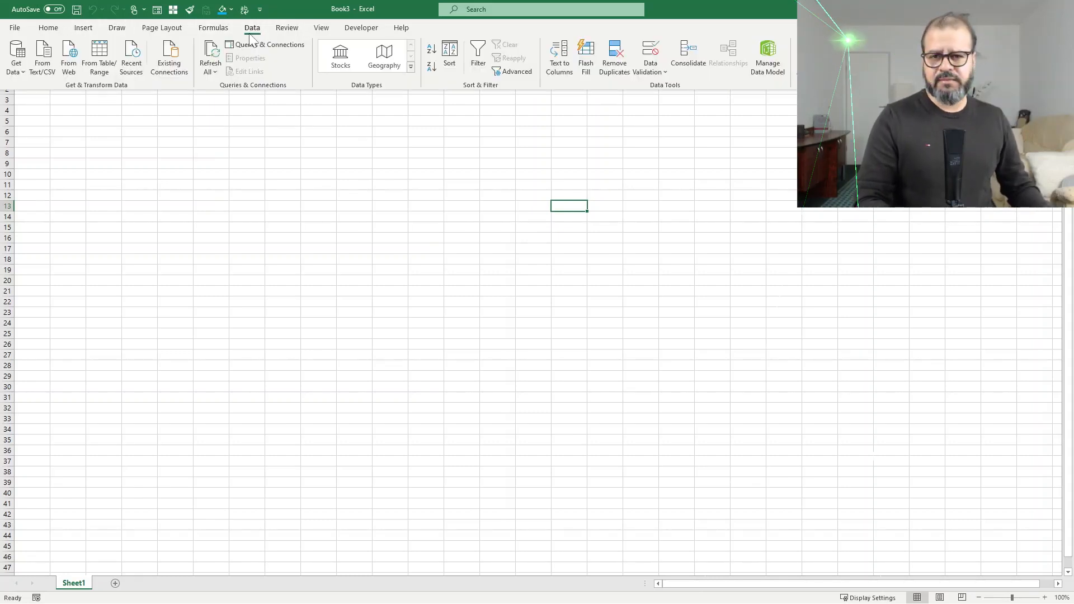
{"action": "mouse_move", "coordinate": [68, 56]}
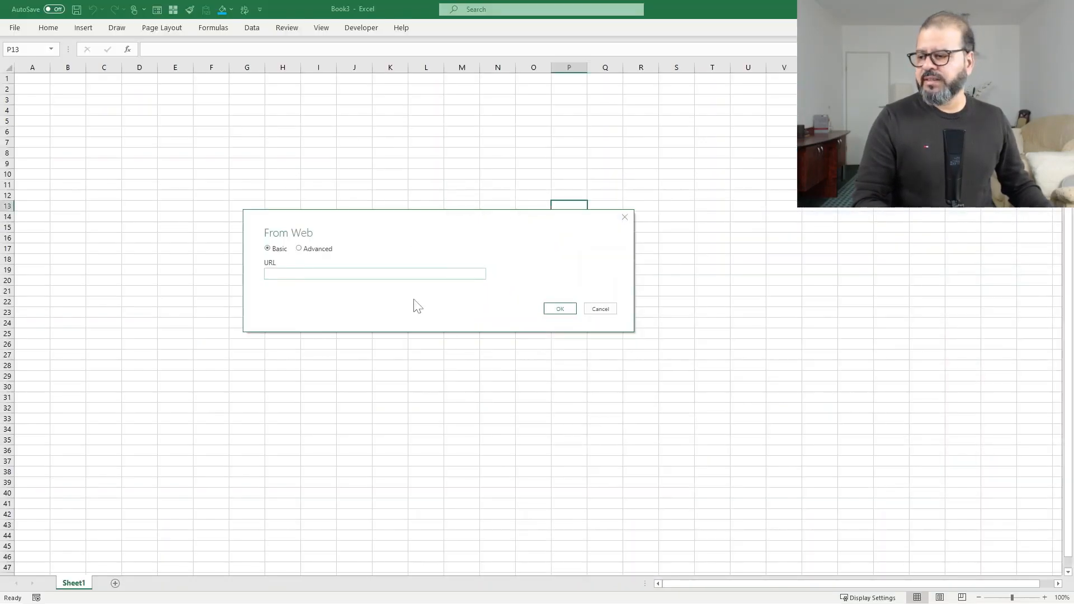
{"action": "type", "text": "https://flightaware.com/live/airport/LHBP"}
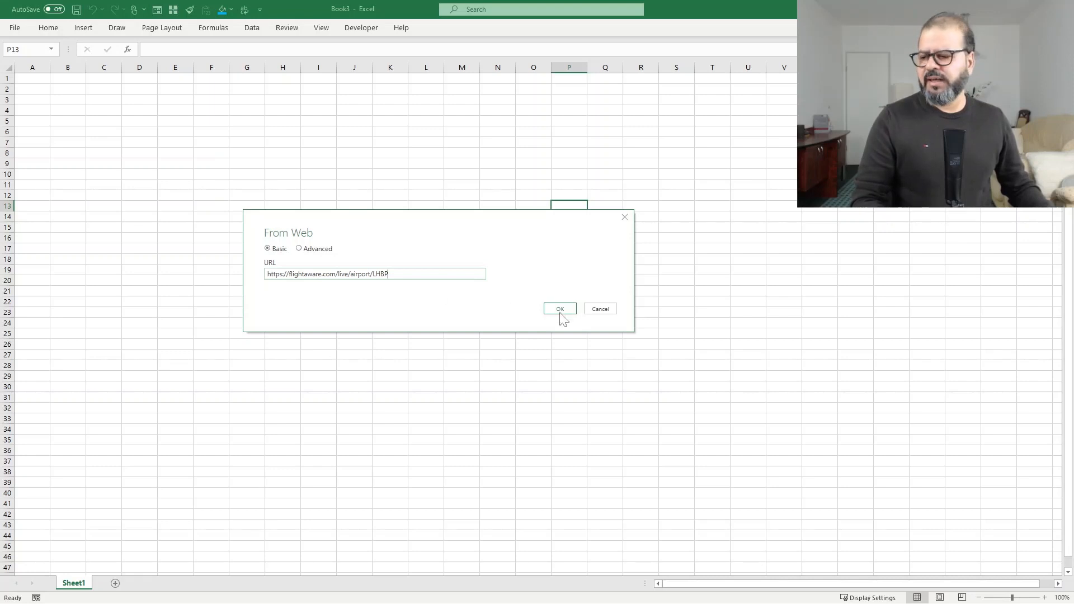
{"action": "left_click", "coordinate": [559, 309]}
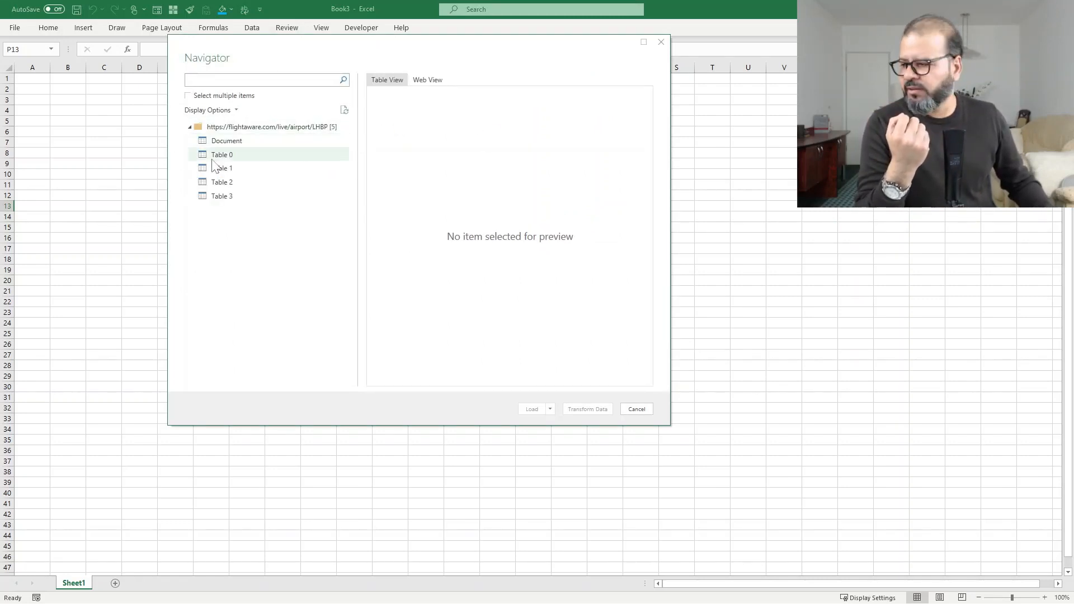
- Preview Table 0 (arrivals) and Table 1 (departures), then load Table 0
{"action": "left_click", "coordinate": [221, 155]}
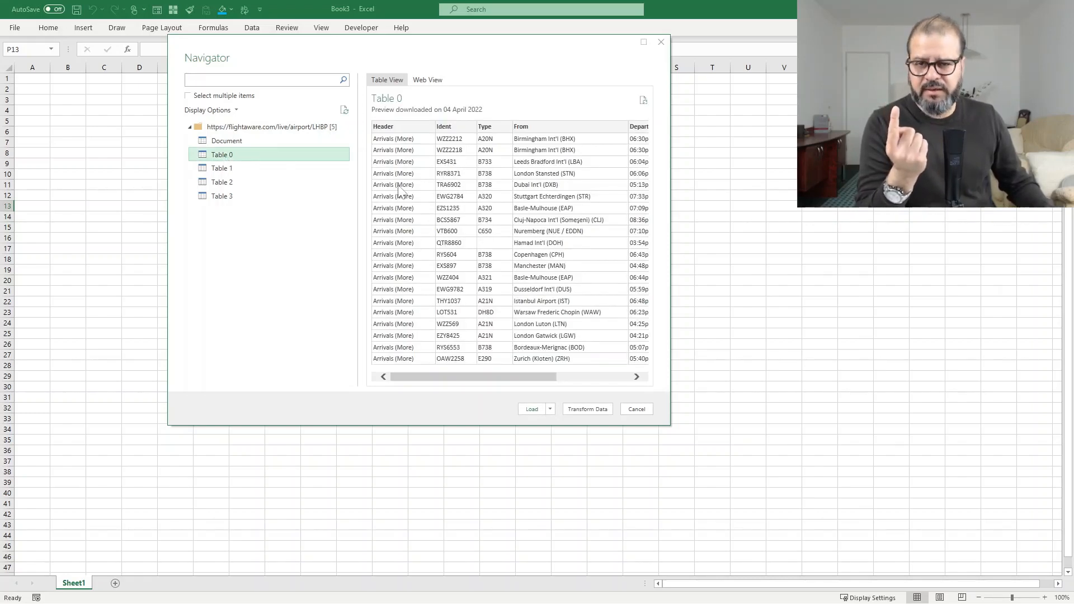
{"action": "left_click", "coordinate": [222, 168]}
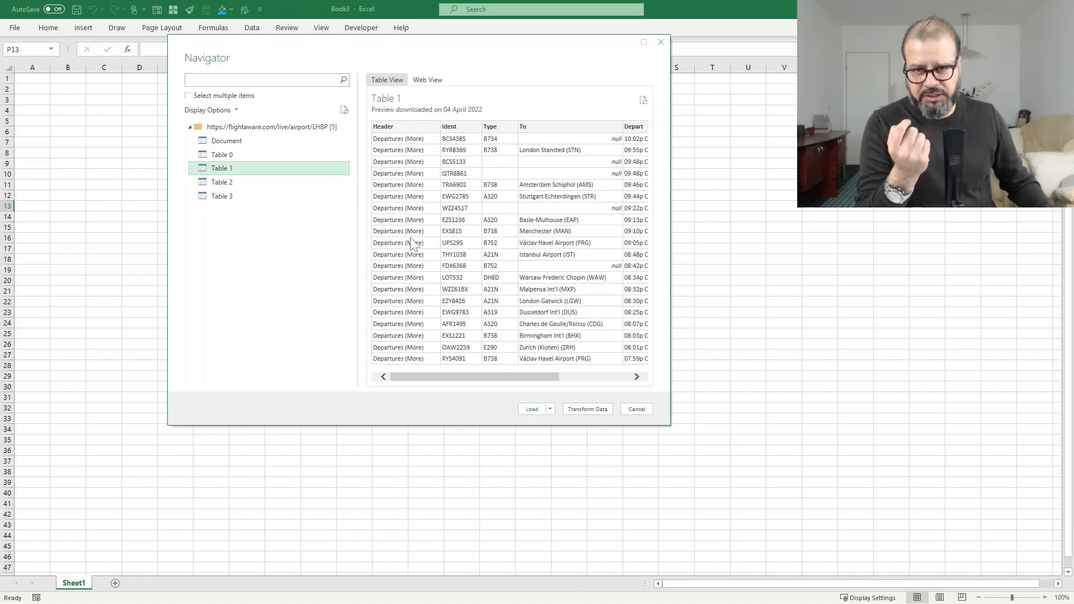
{"action": "mouse_move", "coordinate": [403, 224]}
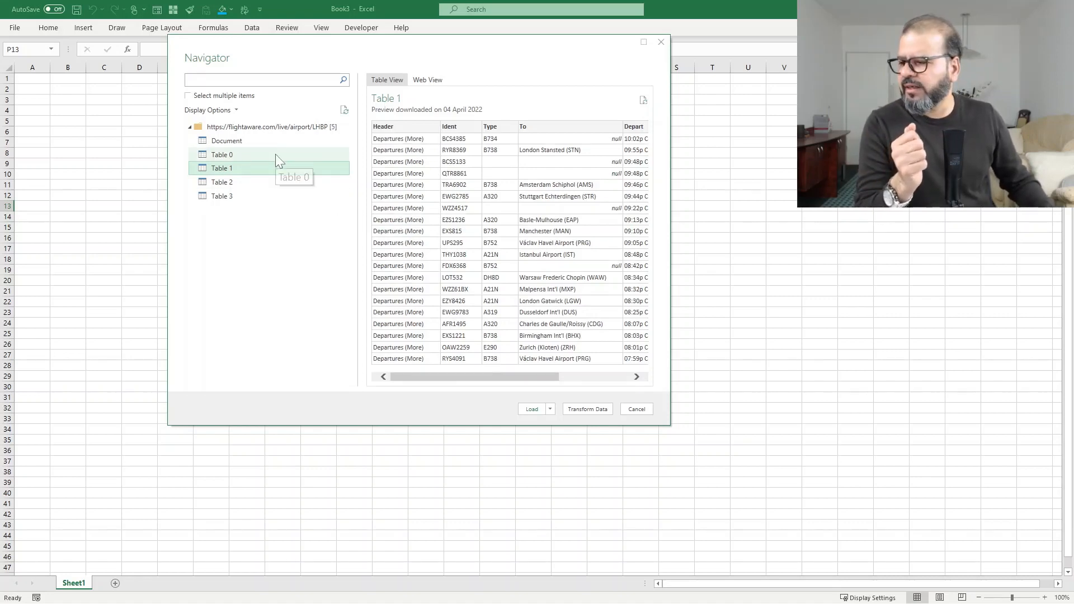
{"action": "left_click", "coordinate": [222, 154]}
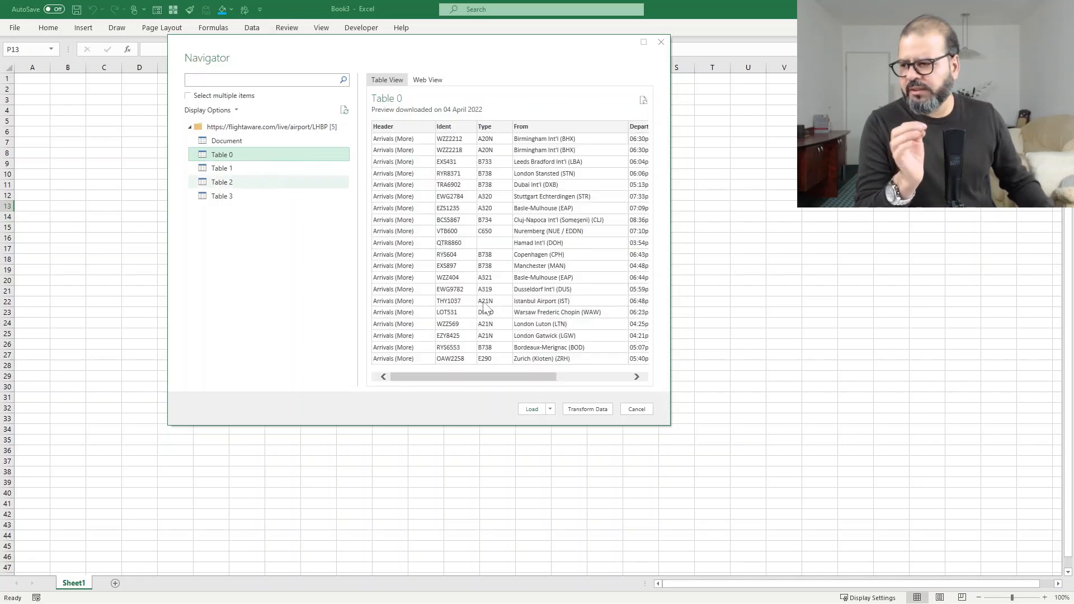
{"action": "left_click", "coordinate": [637, 410]}
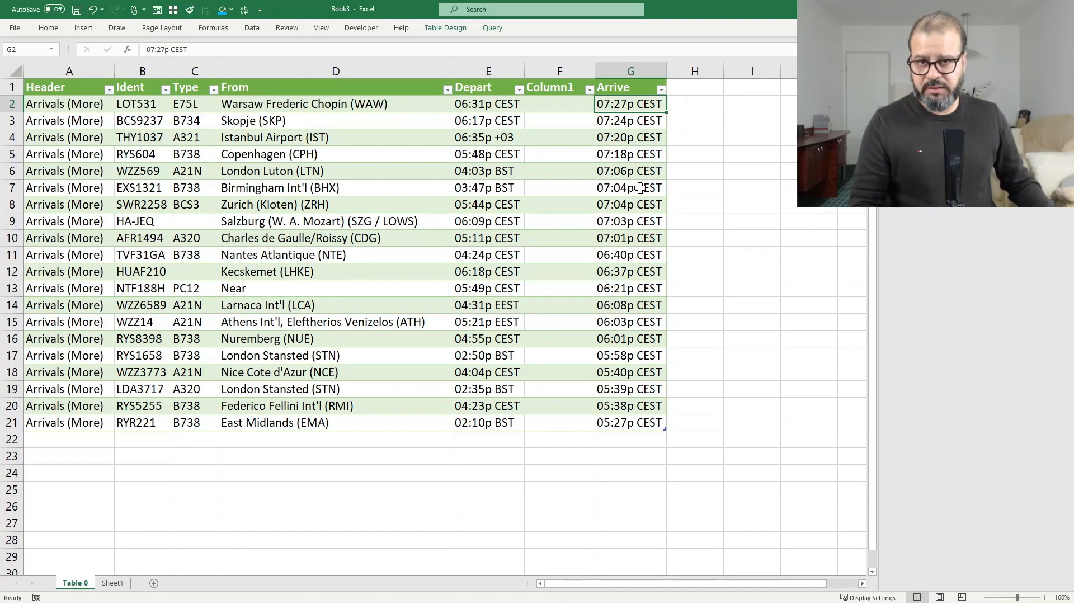
- Inspect the first flight's Depart and Arrive times, origins Skopje–Salzburg, and Copenhagen's departure
{"action": "left_click", "coordinate": [488, 103]}
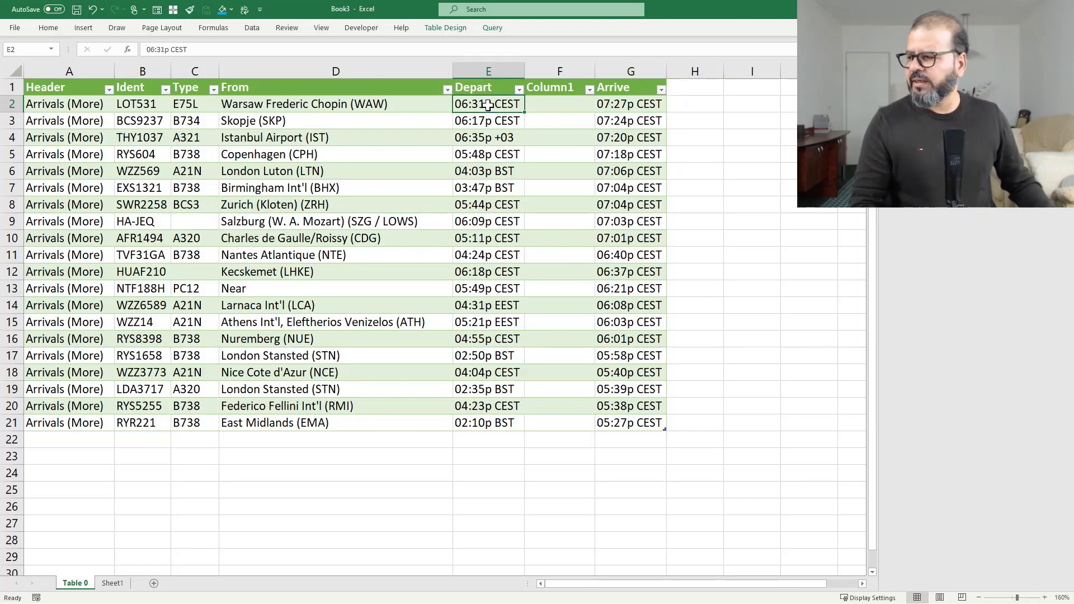
{"action": "left_click", "coordinate": [630, 103]}
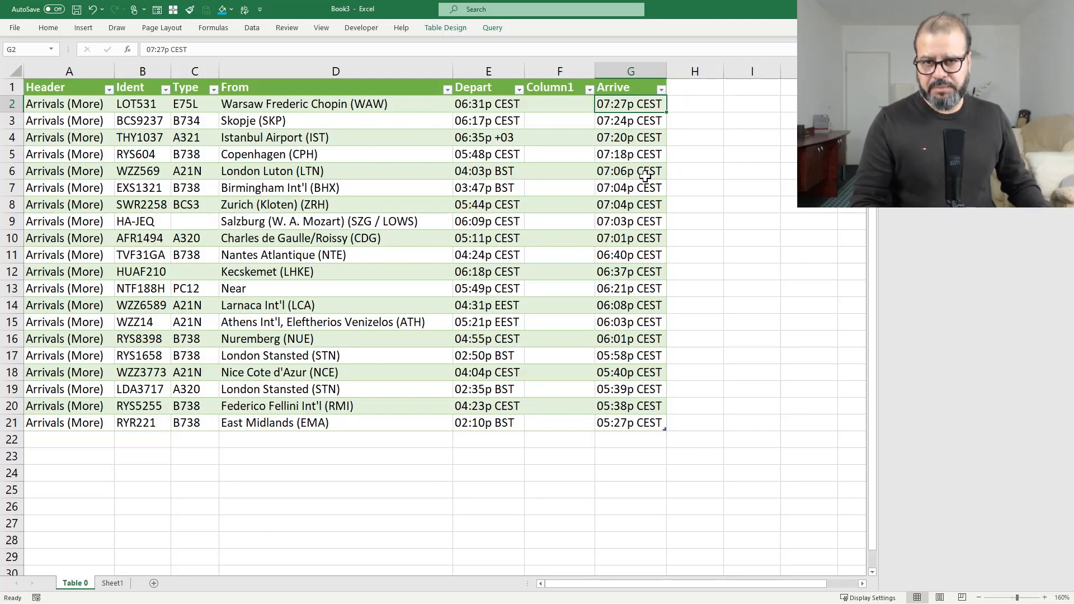
{"action": "mouse_move", "coordinate": [173, 114]}
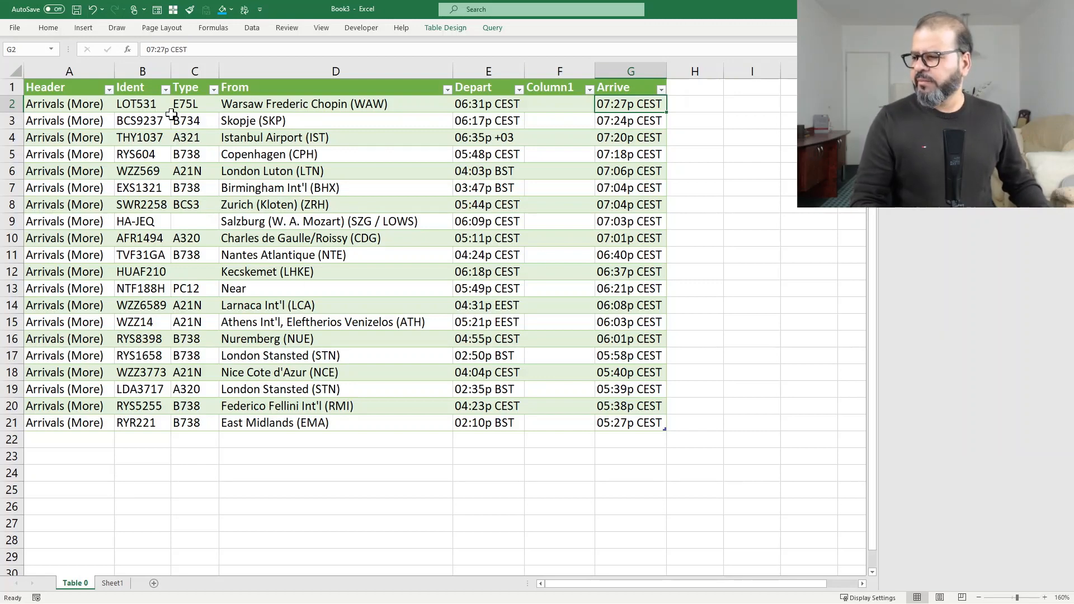
{"action": "left_click_drag", "start_coordinate": [142, 103], "coordinate": [142, 204]}
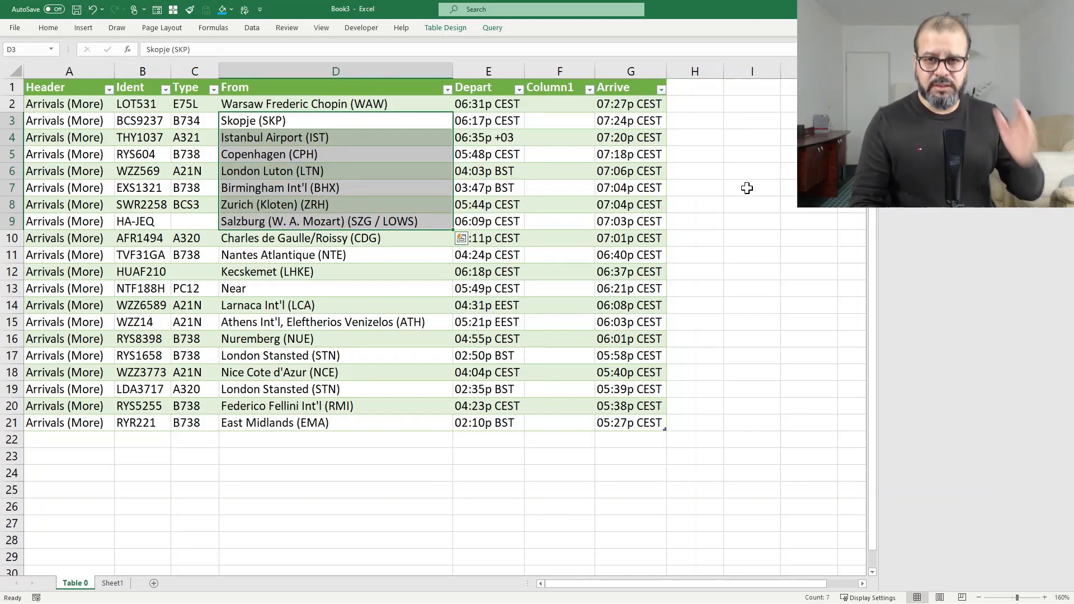
{"action": "mouse_move", "coordinate": [765, 179]}
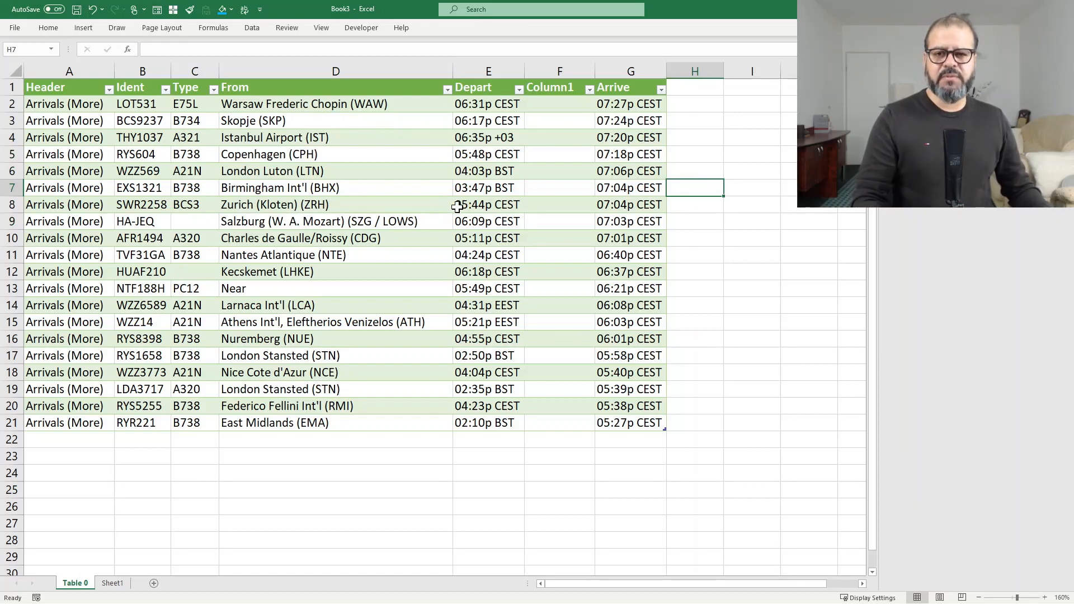
{"action": "left_click", "coordinate": [488, 153]}
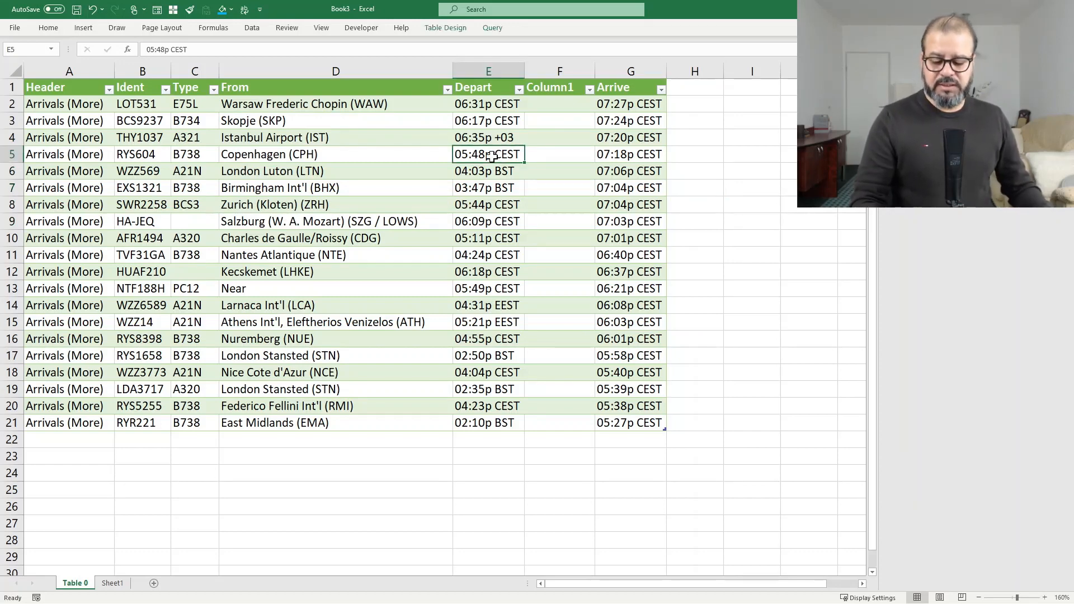